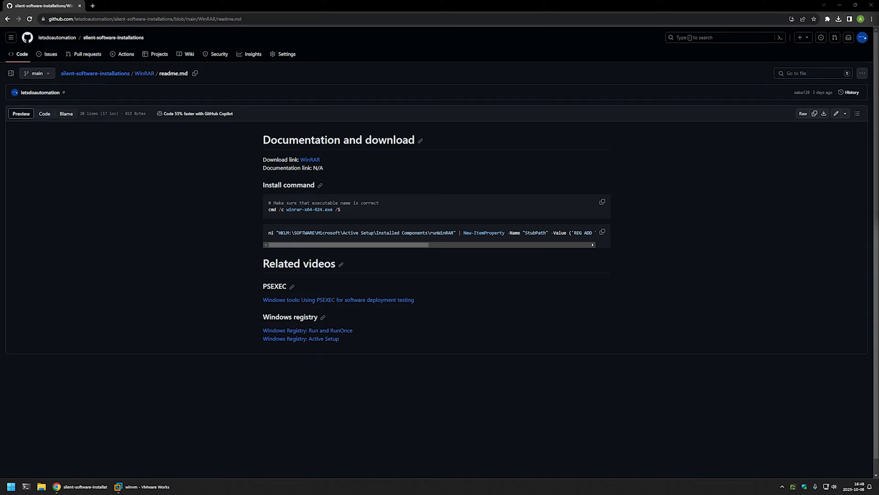
{"action": "mouse_move", "coordinate": [393, 343]}
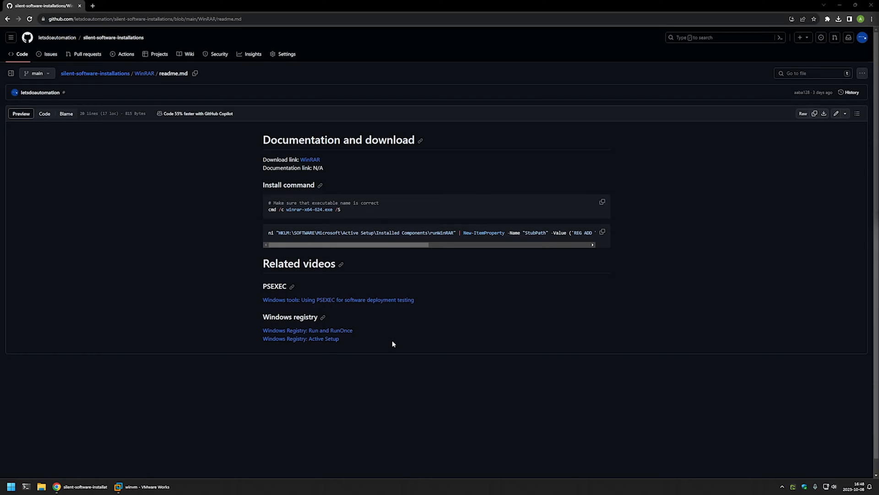
{"action": "mouse_move", "coordinate": [376, 271]}
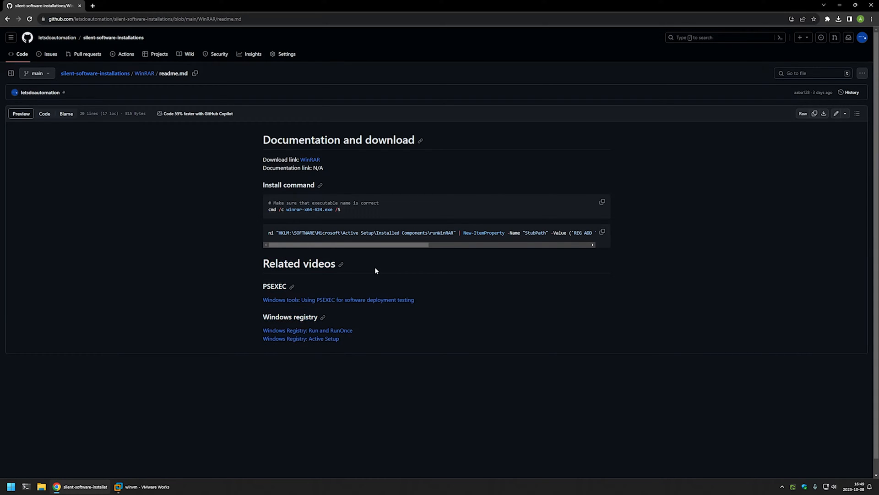
Download the WinRAR 6.24 English 64-bit installer from the readme's link, then switch to the Windows VM.
{"action": "left_click_drag", "start_coordinate": [263, 286], "coordinate": [415, 299]}
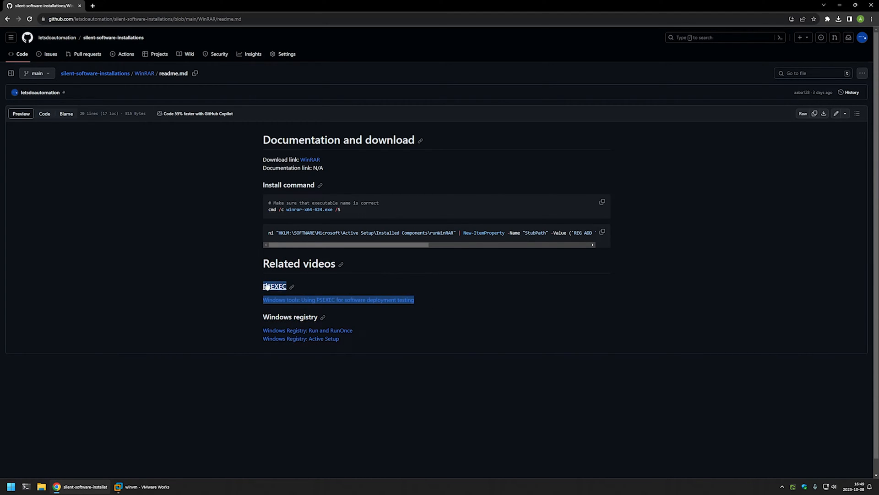
{"action": "left_click", "coordinate": [324, 289]}
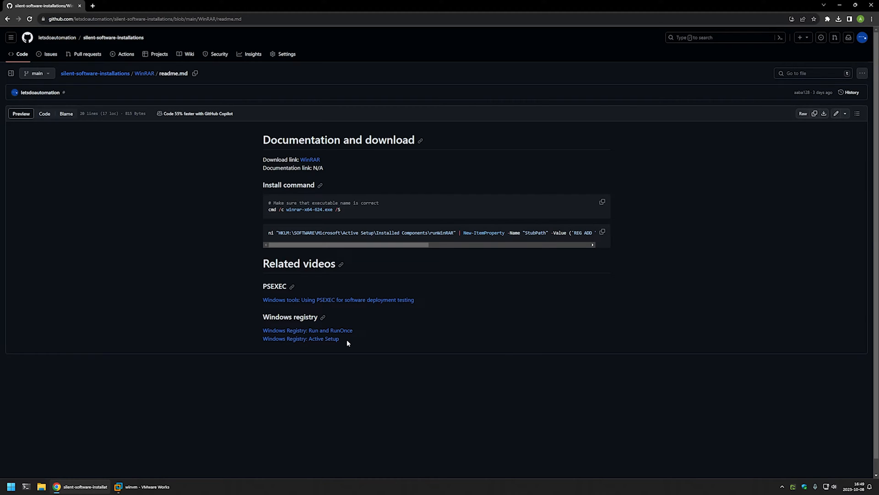
{"action": "left_click", "coordinate": [310, 159]}
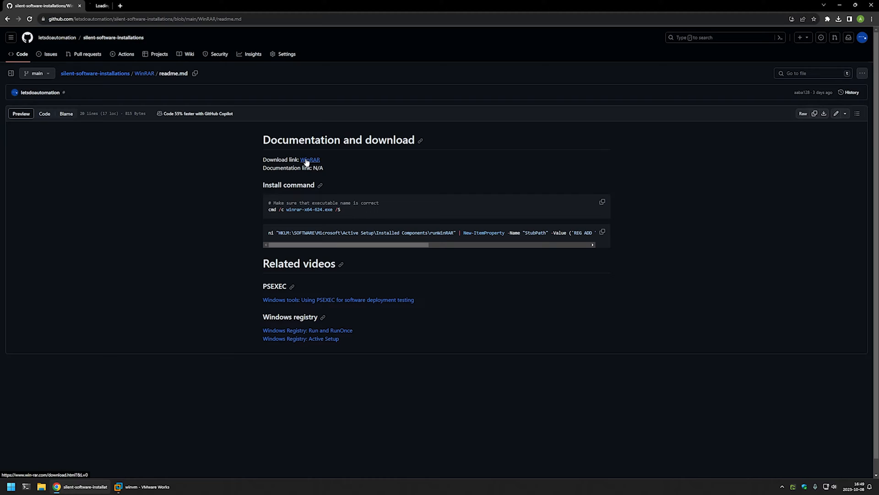
{"action": "left_click", "coordinate": [309, 159]}
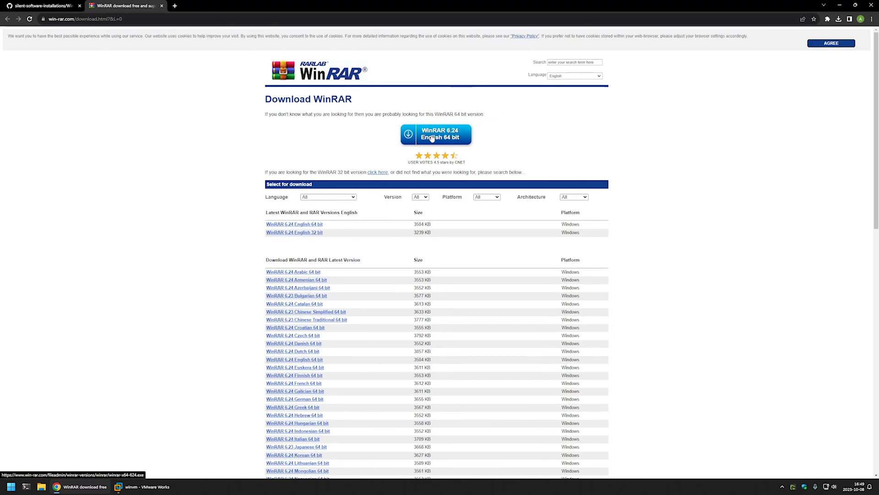
{"action": "mouse_move", "coordinate": [433, 153]}
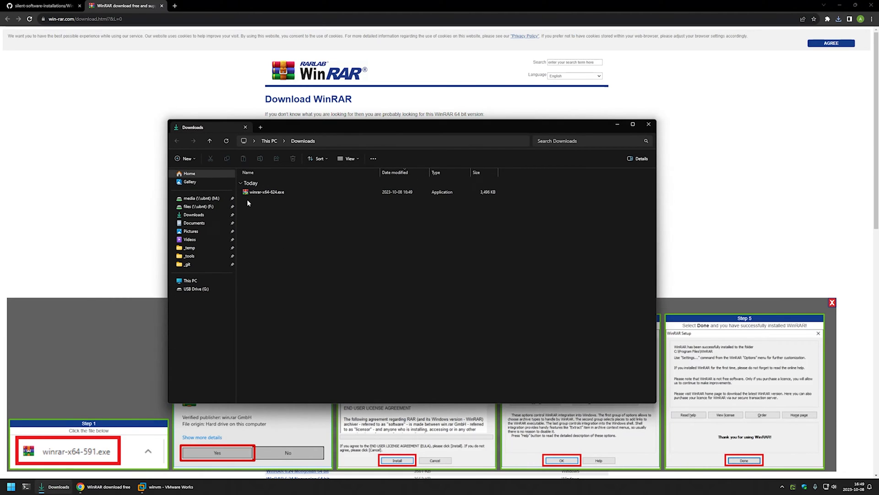
{"action": "mouse_move", "coordinate": [251, 202]}
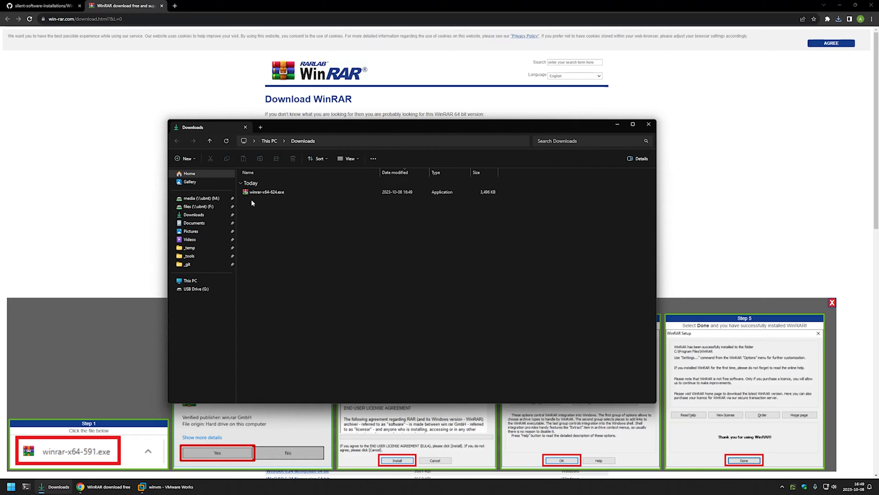
{"action": "left_click", "coordinate": [266, 192]}
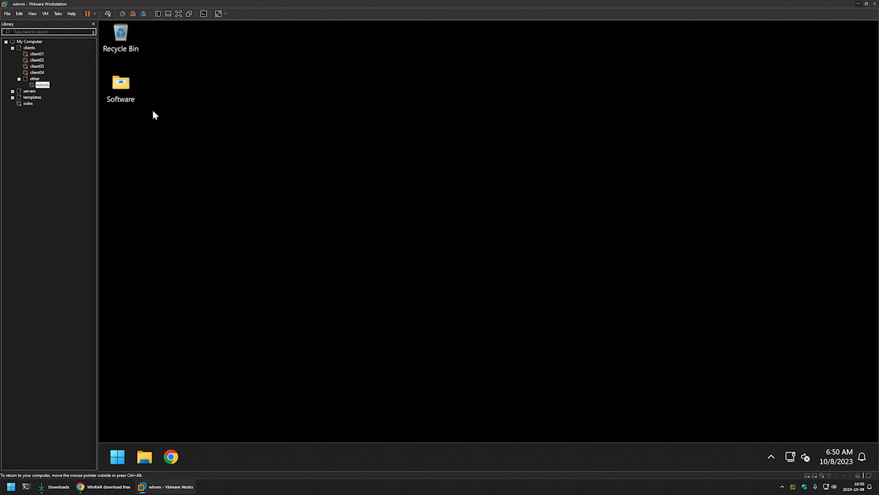
Open the desktop Software folder in File Explorer showing PsExec and the WinRAR installer.
{"action": "double_click", "coordinate": [120, 83]}
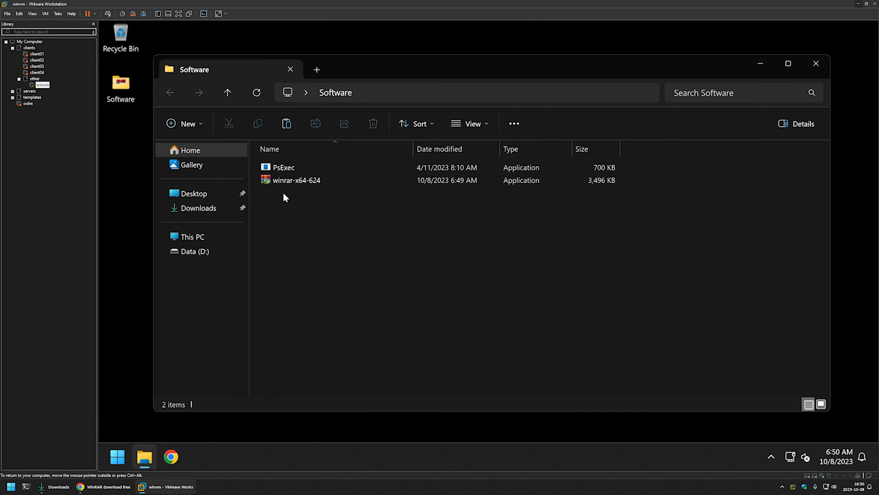
{"action": "left_click", "coordinate": [284, 166]}
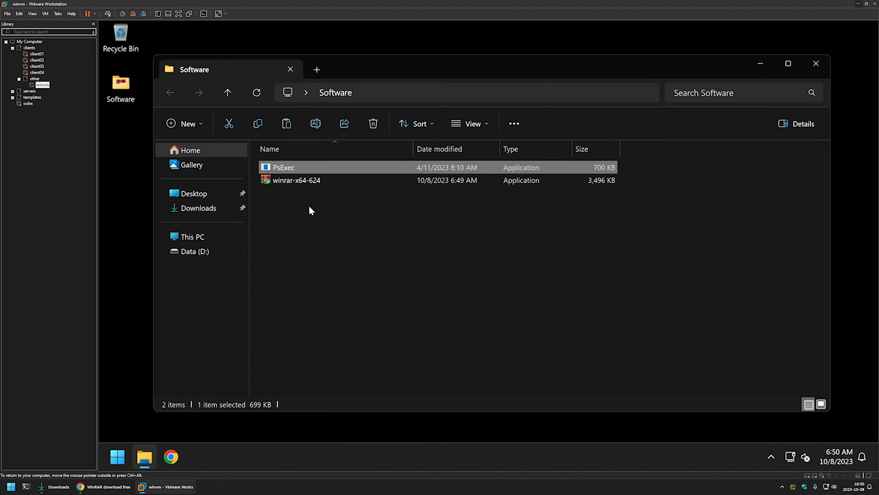
{"action": "left_click", "coordinate": [286, 203]}
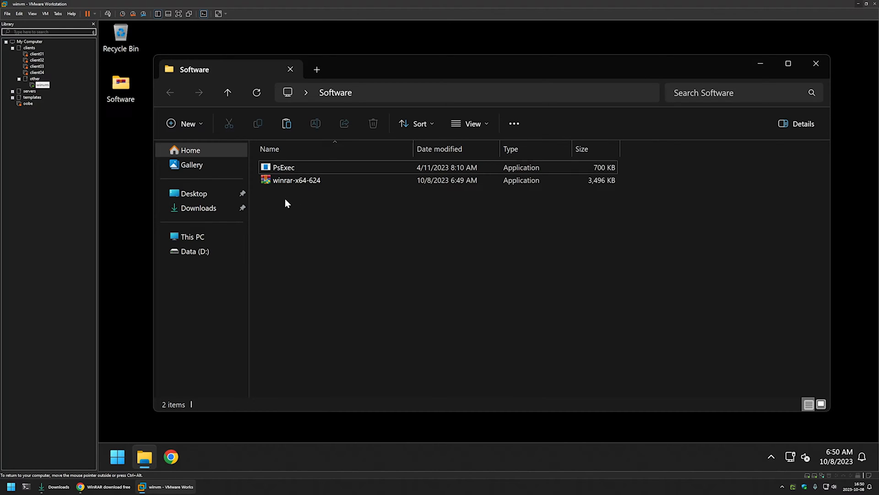
{"action": "mouse_move", "coordinate": [291, 205]}
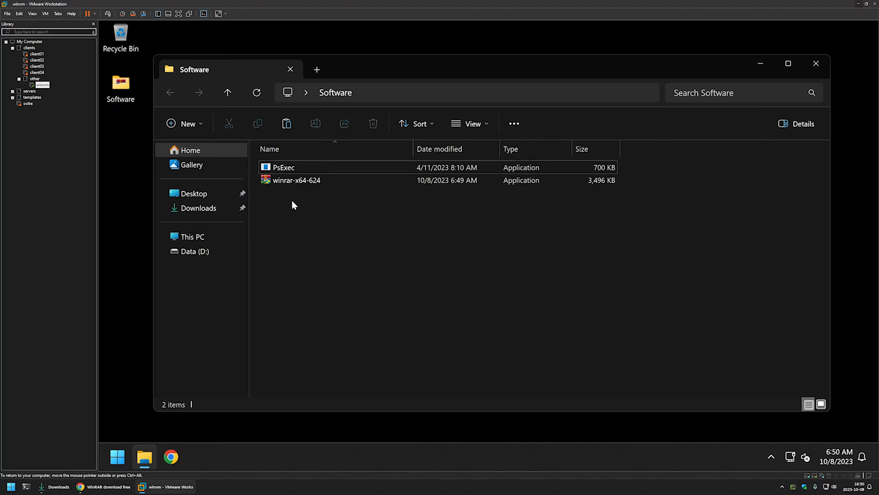
Launch Command Prompt as administrator from the Start search.
{"action": "left_click", "coordinate": [116, 455]}
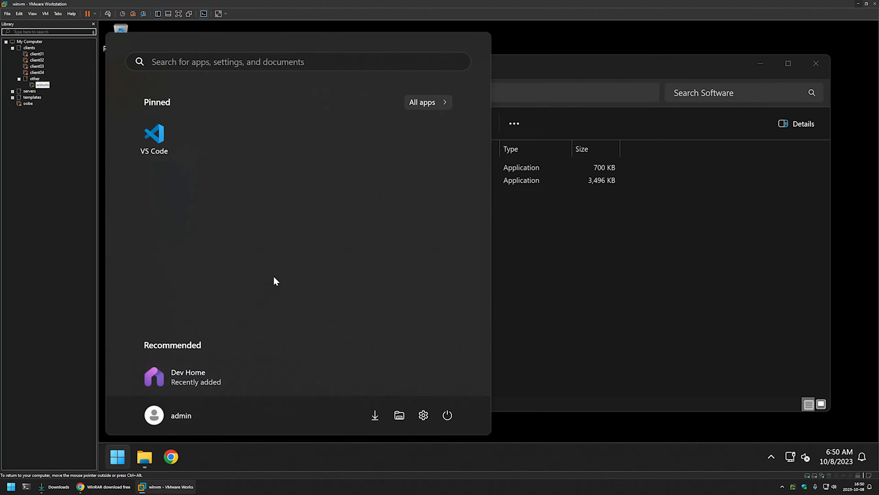
{"action": "type", "text": "cmd"}
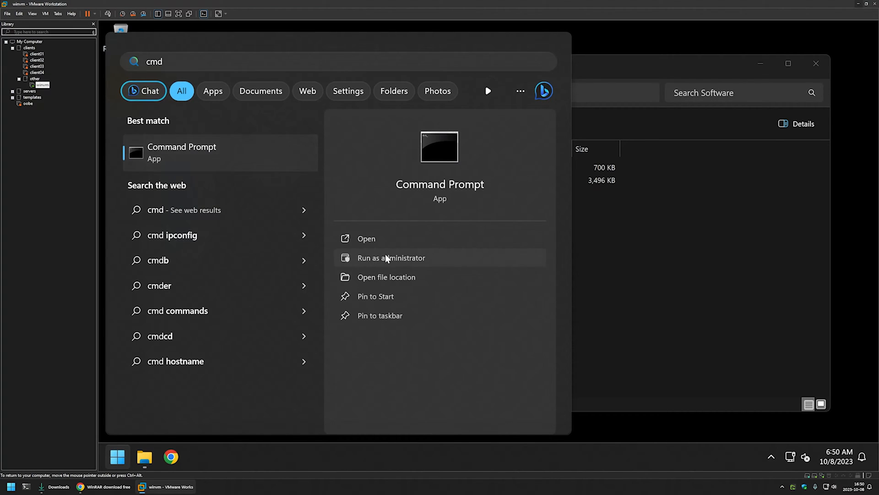
{"action": "left_click", "coordinate": [390, 258]}
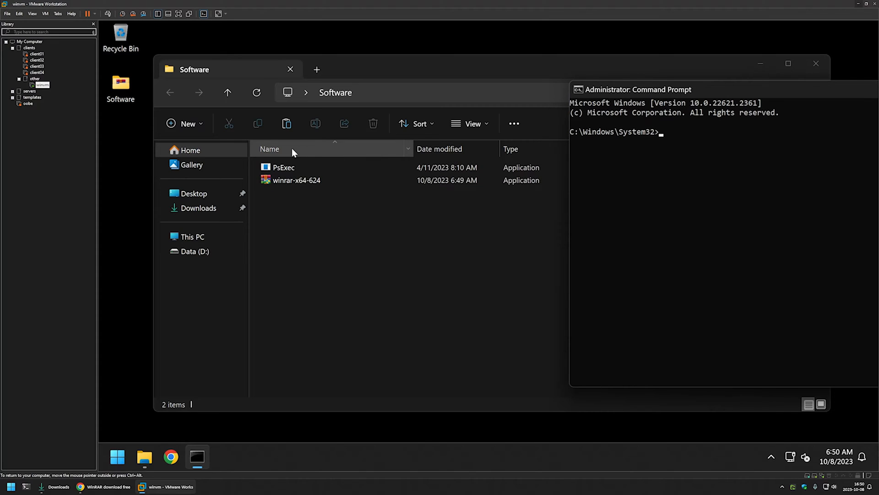
Move into the Software folder, list its files with dir and run whoami.
{"action": "right_click", "coordinate": [337, 93]}
{"action": "type", "text": "cd C:\\Users\\admin\\Desktop\\Software"}
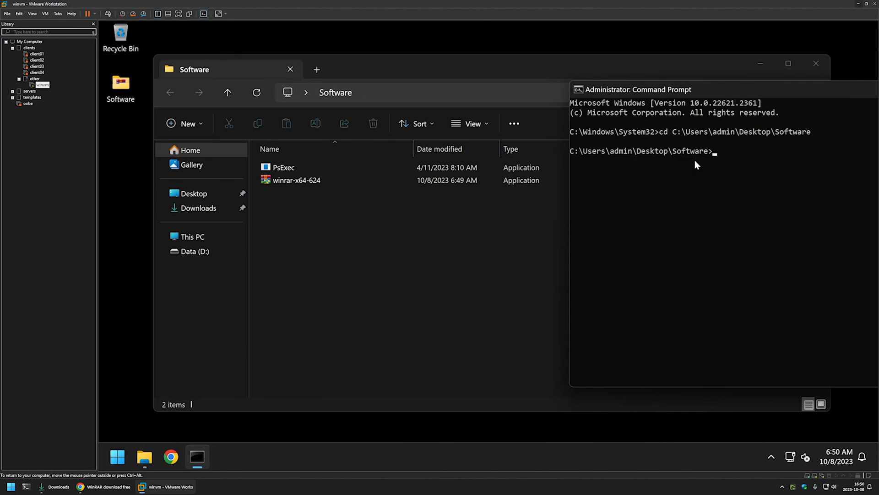
{"action": "type", "text": "dir"}
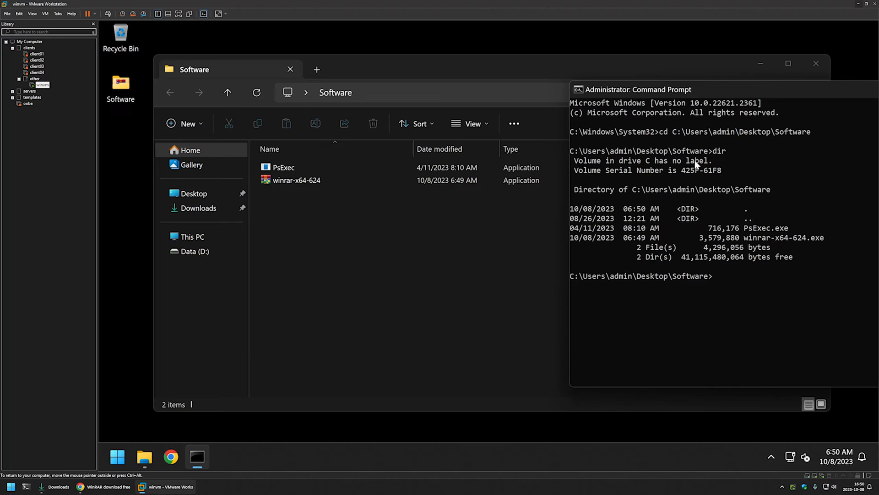
{"action": "type", "text": "w"}
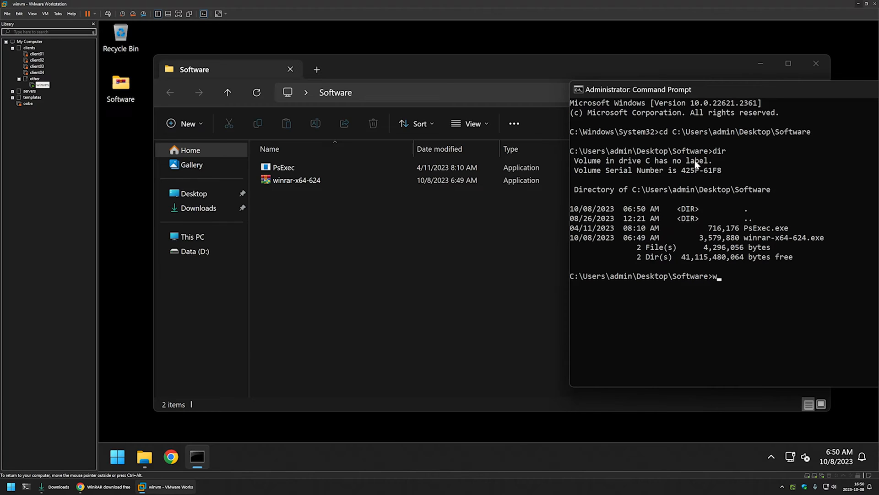
{"action": "type", "text": "hoami"}
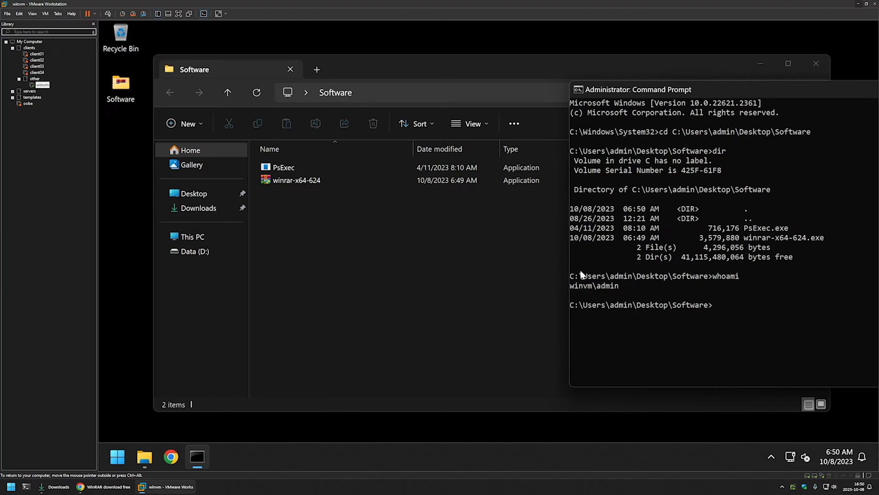
{"action": "mouse_move", "coordinate": [572, 283]}
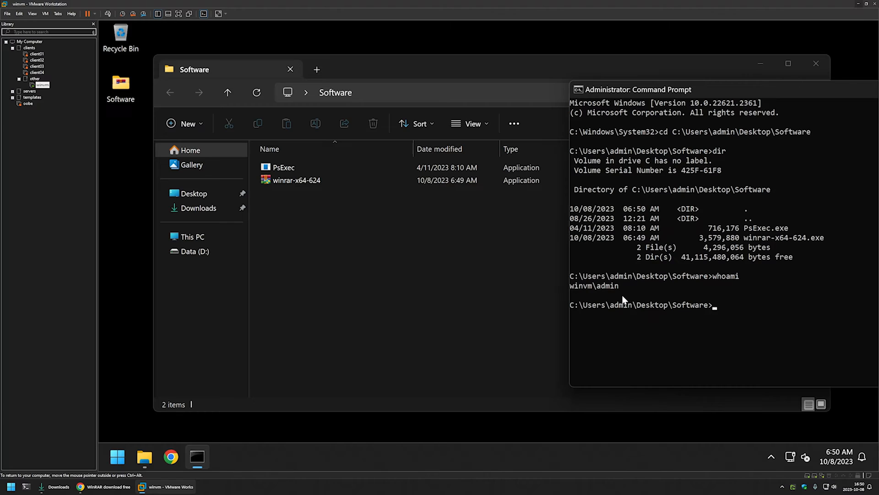
{"action": "mouse_move", "coordinate": [673, 270]}
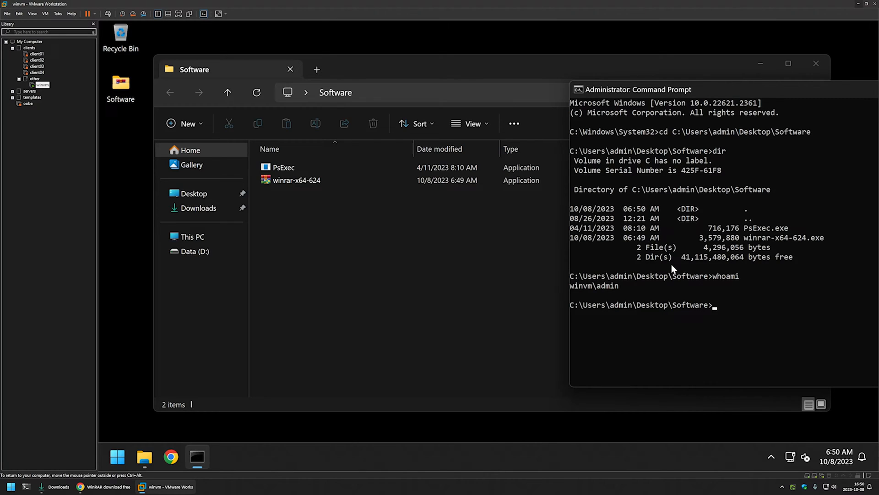
Run PsExec.exe -i -s cmd and agree to the PsExec license.
{"action": "type", "text": "ps"}
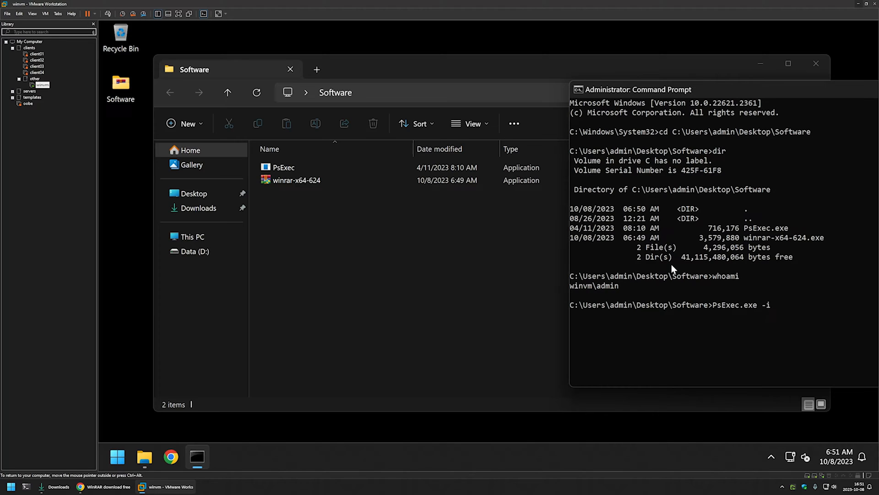
{"action": "type", "text": "-s cmd"}
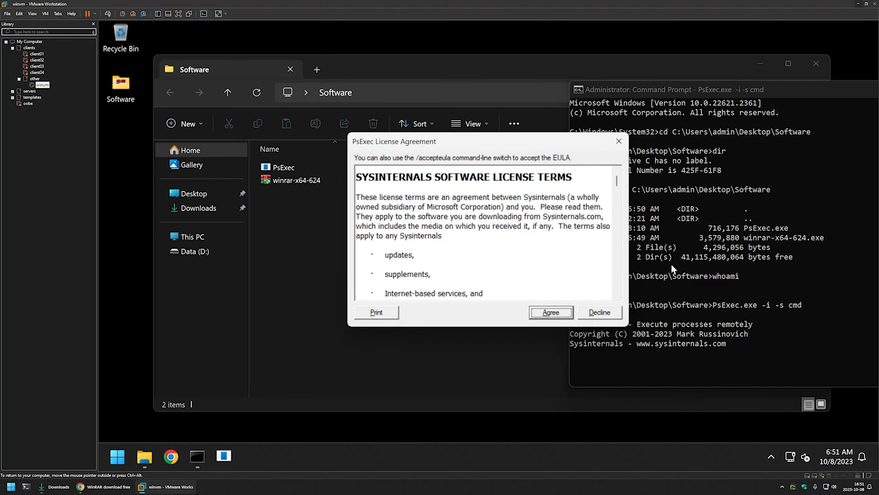
{"action": "left_click", "coordinate": [551, 312]}
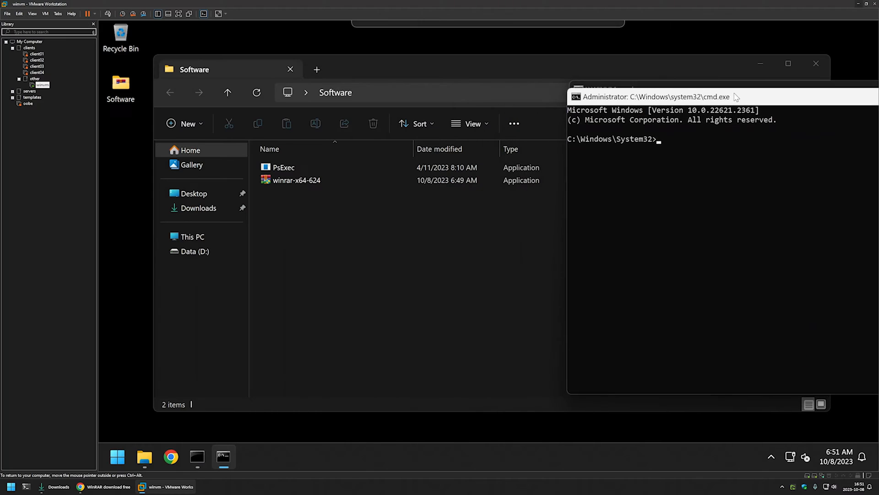
Confirm whoami shows nt authority\system, cd to C:\Users\admin\Desktop\Software and list it.
{"action": "type", "text": "whoami"}
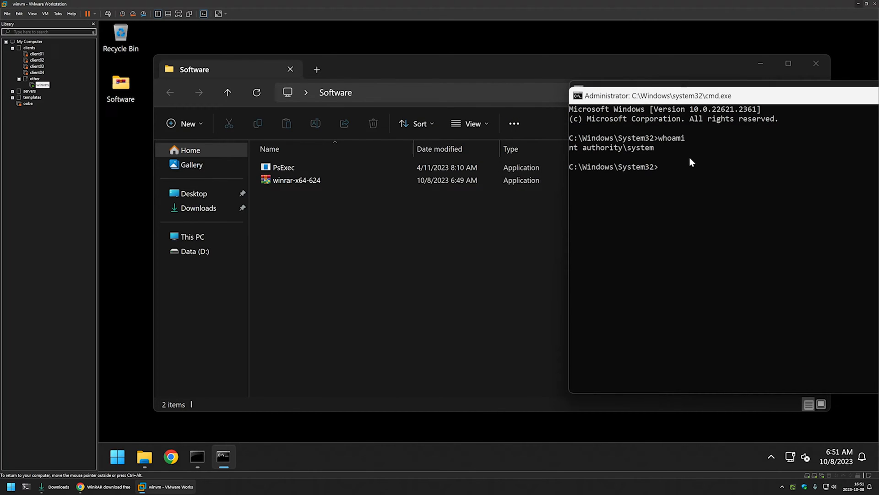
{"action": "mouse_move", "coordinate": [601, 149]}
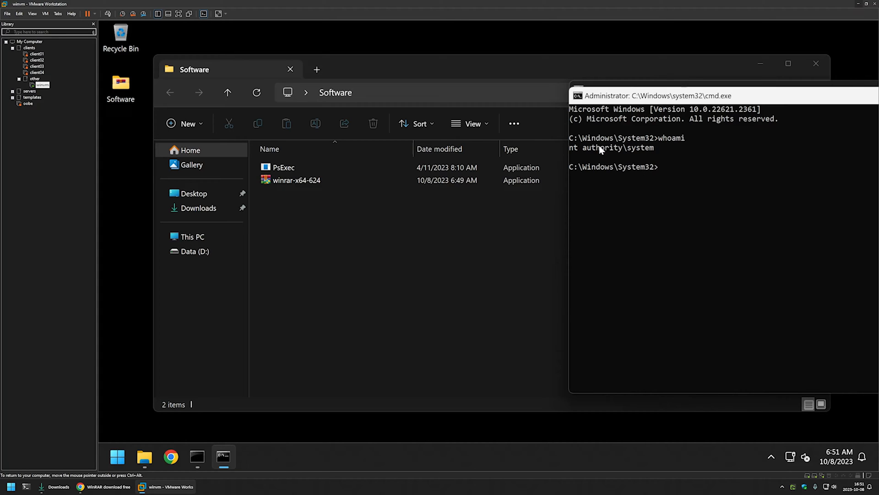
{"action": "mouse_move", "coordinate": [658, 155]}
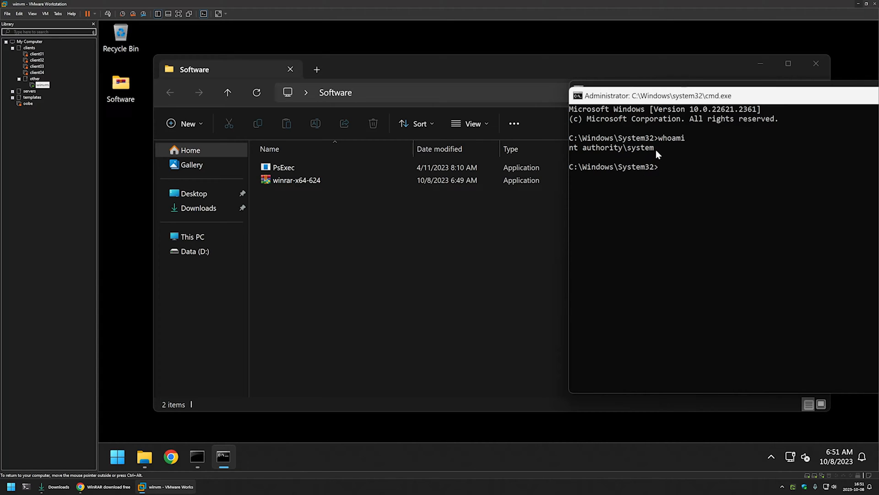
{"action": "mouse_move", "coordinate": [661, 165]}
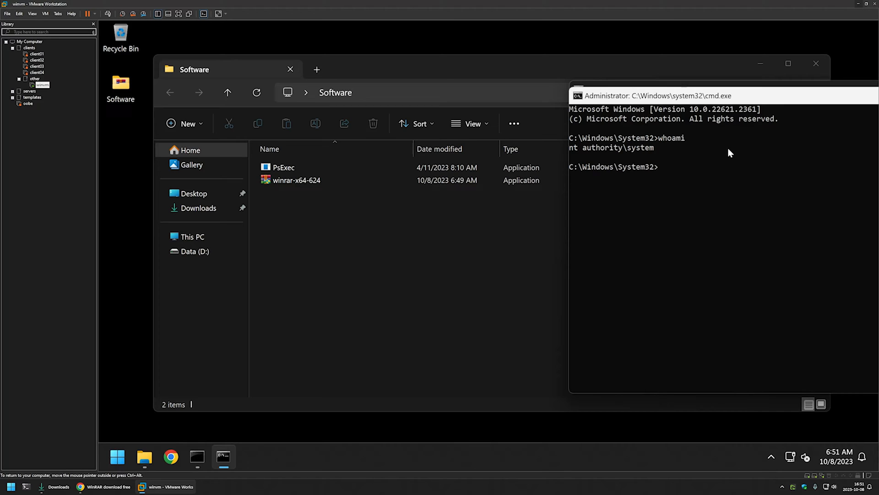
{"action": "type", "text": "cd"}
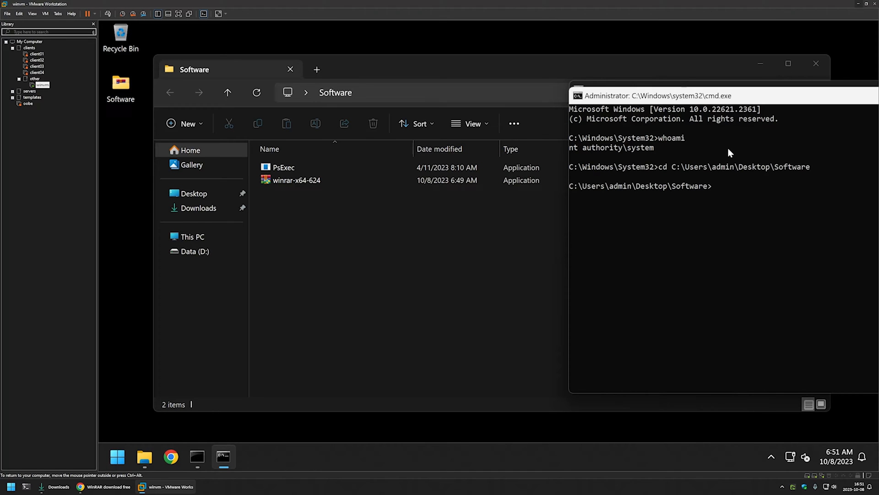
{"action": "type", "text": "dir"}
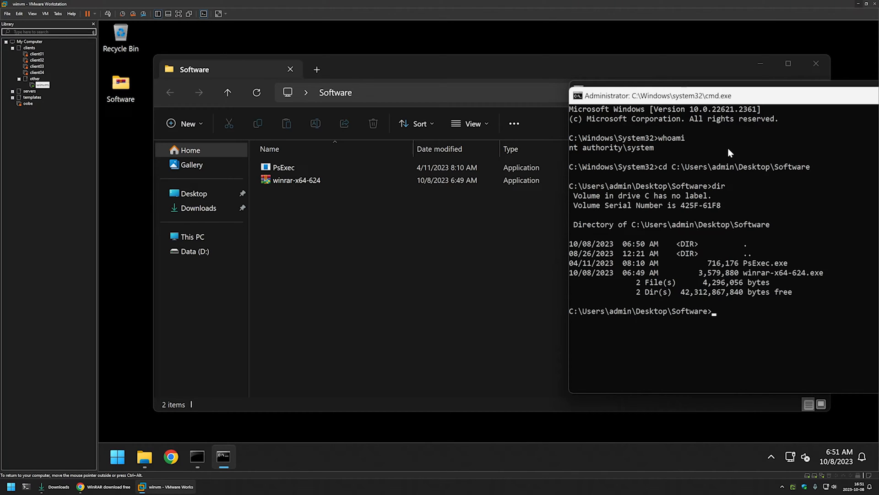
{"action": "mouse_move", "coordinate": [833, 257]}
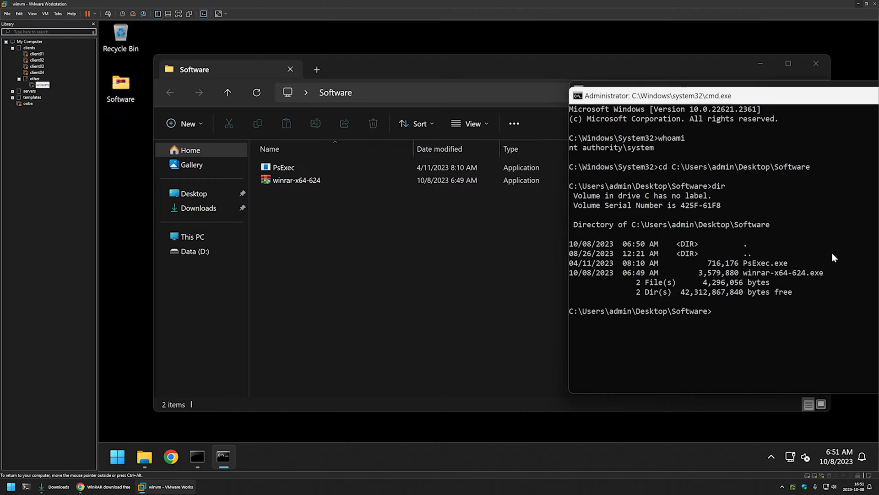
{"action": "mouse_move", "coordinate": [751, 303]}
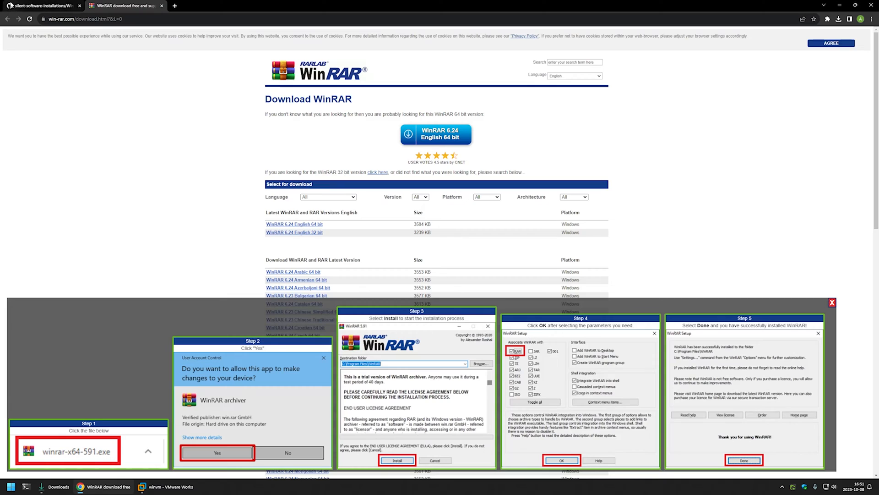
Select the silent install command in the WinRAR readme on GitHub.
{"action": "left_click", "coordinate": [42, 5]}
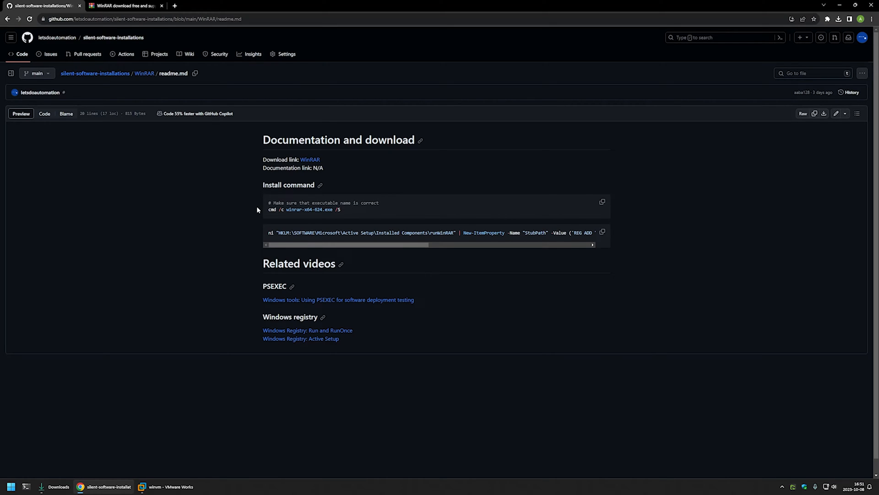
{"action": "mouse_move", "coordinate": [263, 208]}
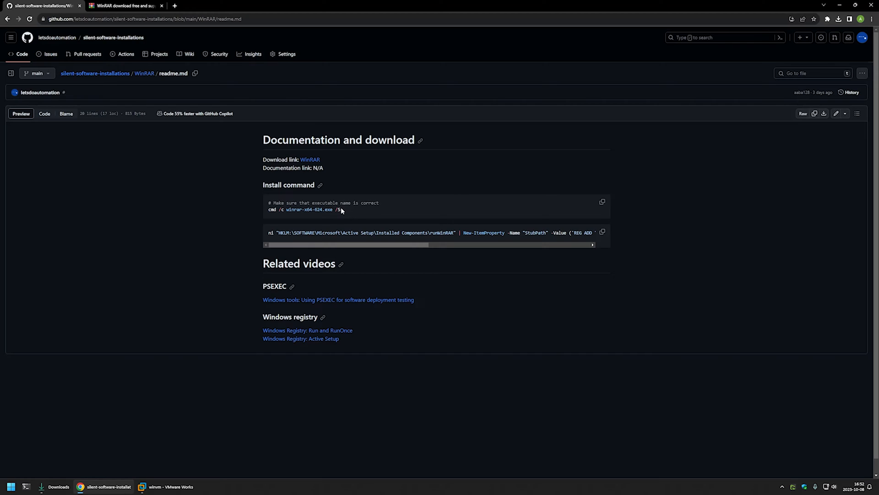
{"action": "double_click", "coordinate": [338, 209]}
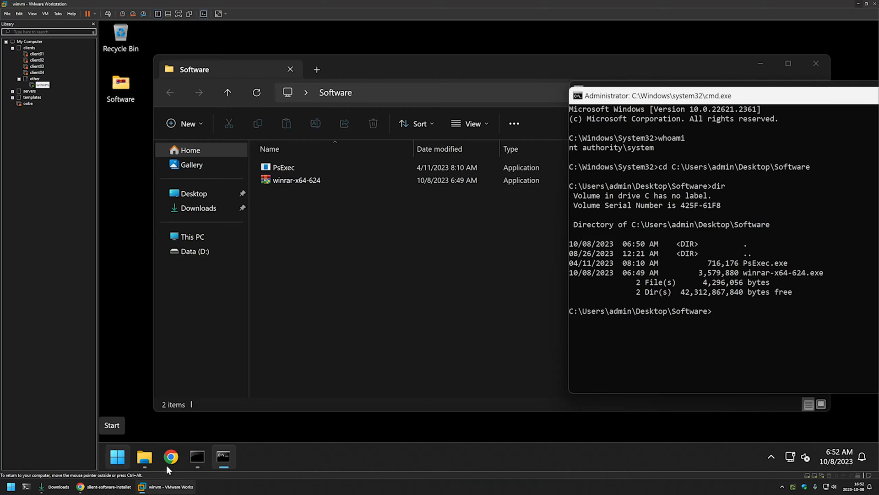
Run cmd /c winrar-x64-624.exe /S as system and find WinRAR in All apps.
{"action": "type", "text": "cmd /c winrar-x64-624.exe /S"}
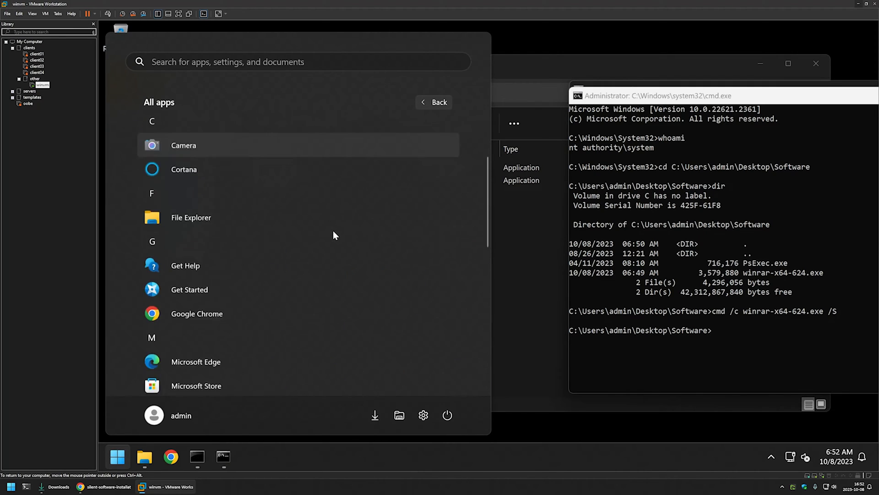
{"action": "scroll", "scroll_direction": "down", "scroll_amount": 3}
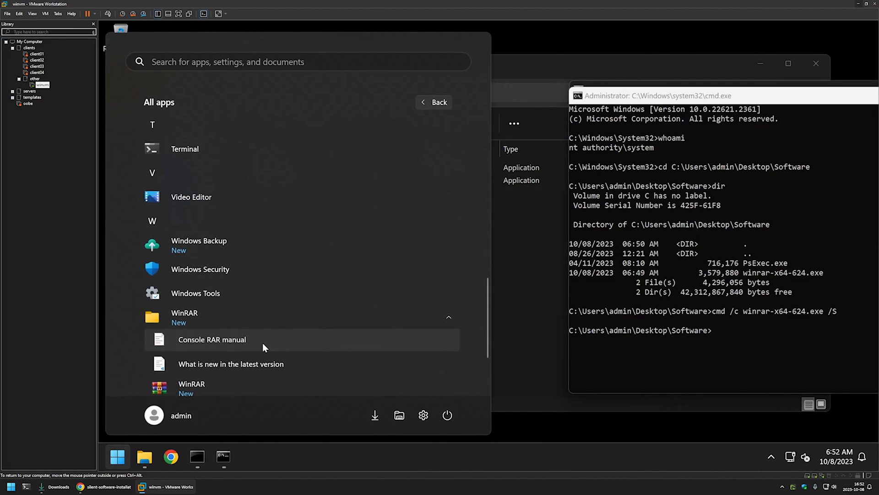
{"action": "scroll", "scroll_direction": "down", "scroll_amount": 3}
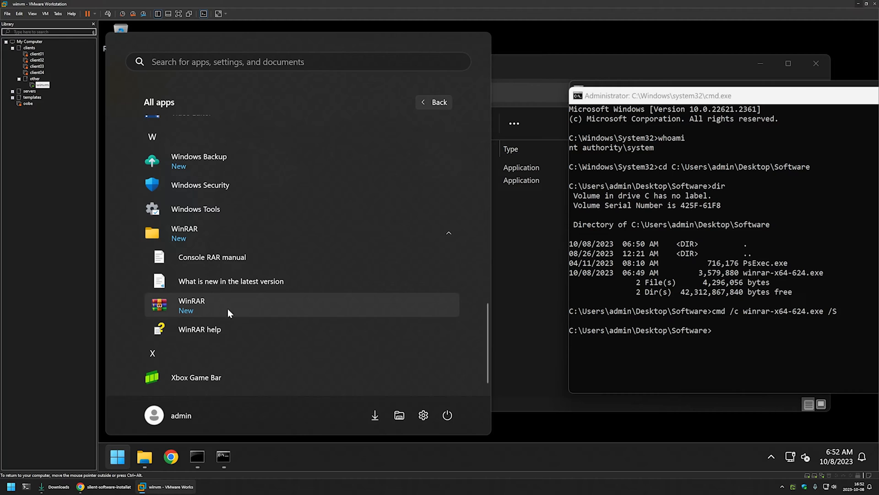
{"action": "mouse_move", "coordinate": [144, 455]}
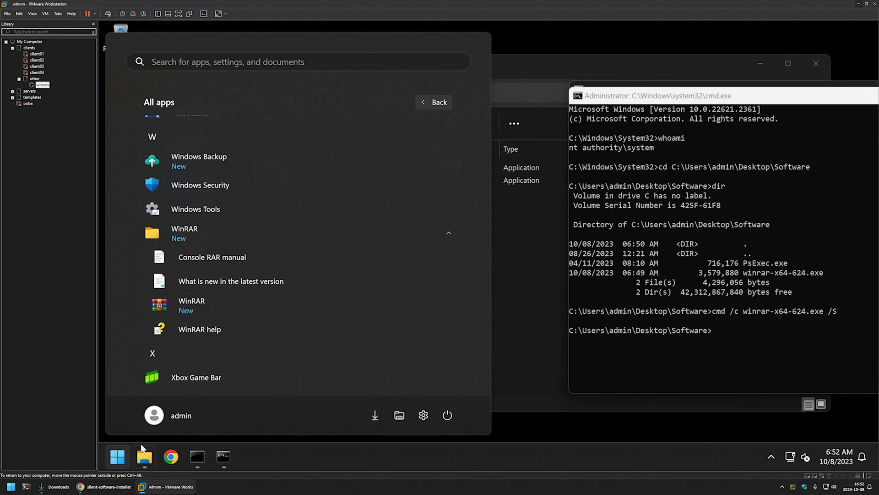
{"action": "type", "text": "command Prompt"}
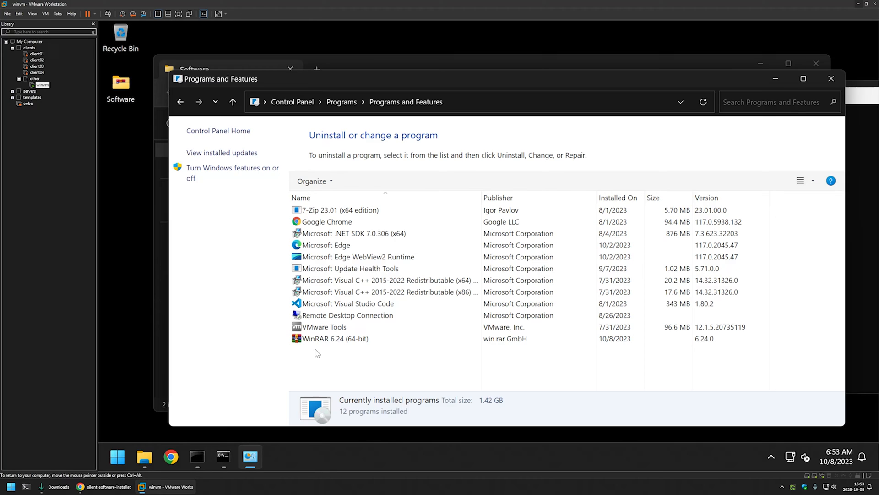
{"action": "mouse_move", "coordinate": [124, 108]}
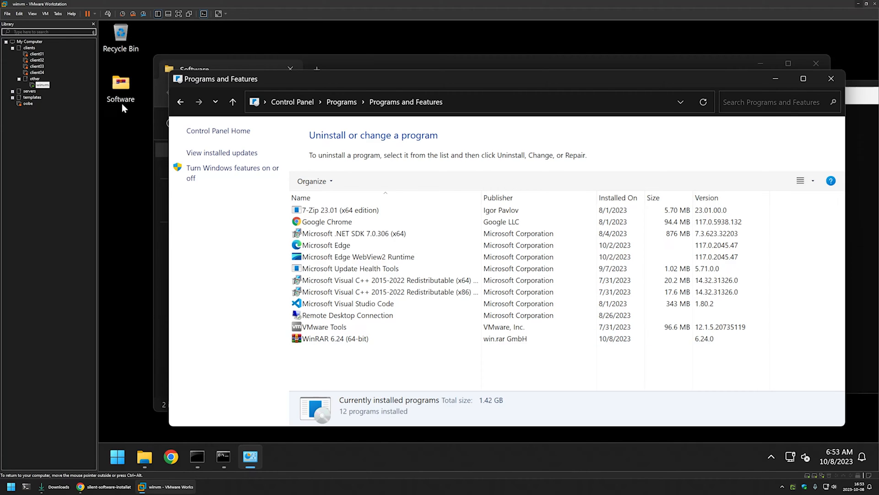
{"action": "right_click", "coordinate": [120, 85]}
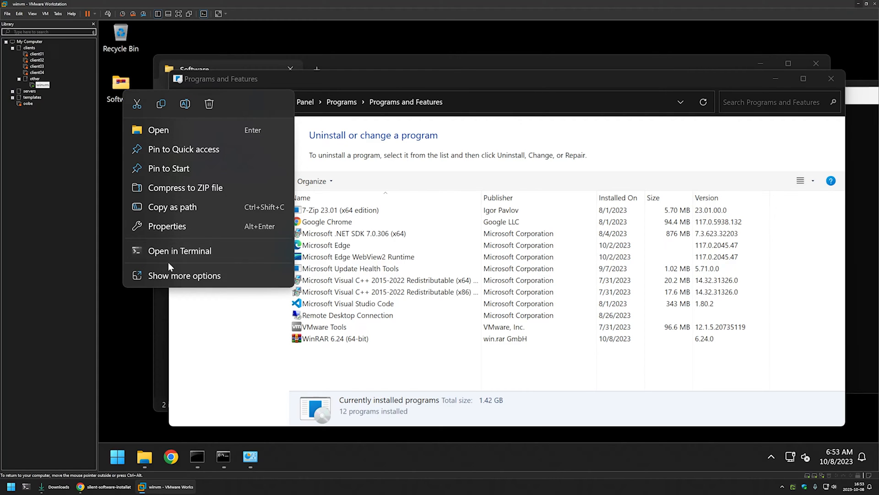
{"action": "mouse_move", "coordinate": [171, 251]}
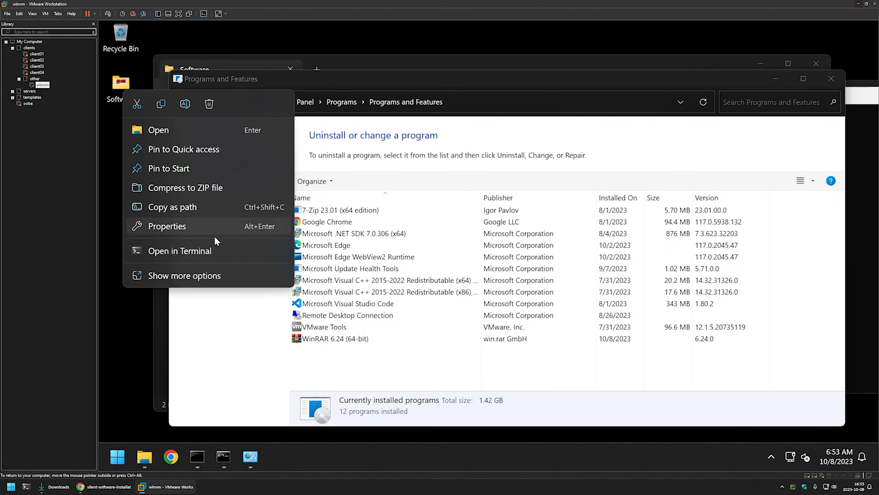
{"action": "mouse_move", "coordinate": [180, 251]}
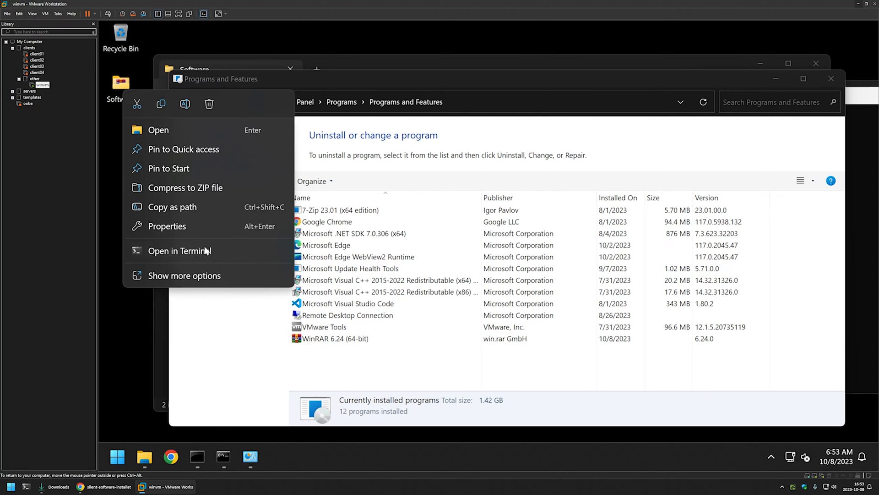
{"action": "left_click", "coordinate": [117, 456]}
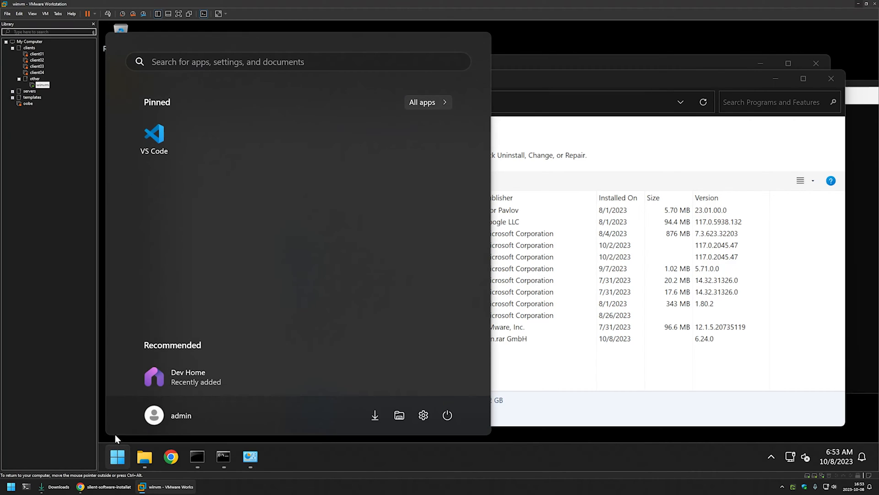
{"action": "left_click", "coordinate": [422, 102]}
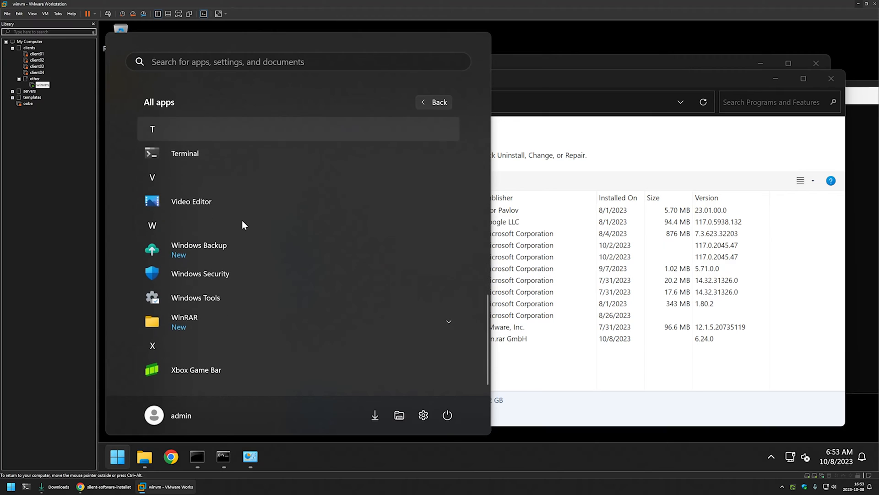
{"action": "left_click", "coordinate": [184, 228]}
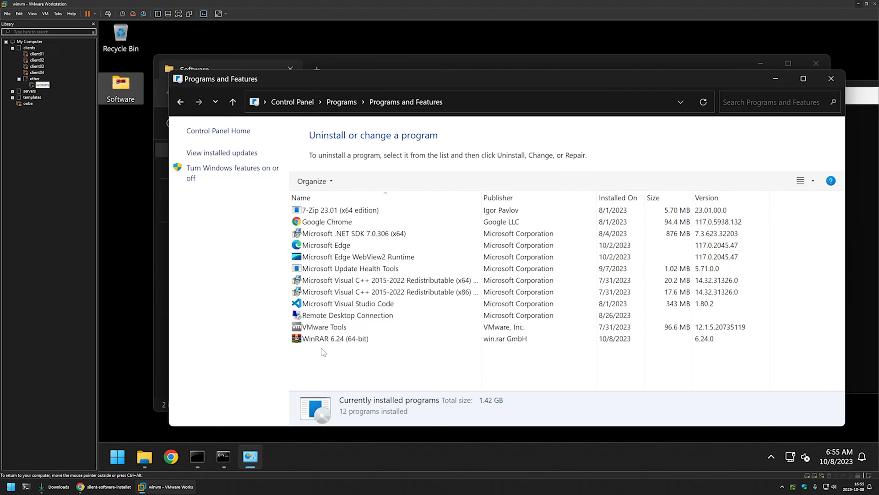
{"action": "mouse_move", "coordinate": [104, 428]}
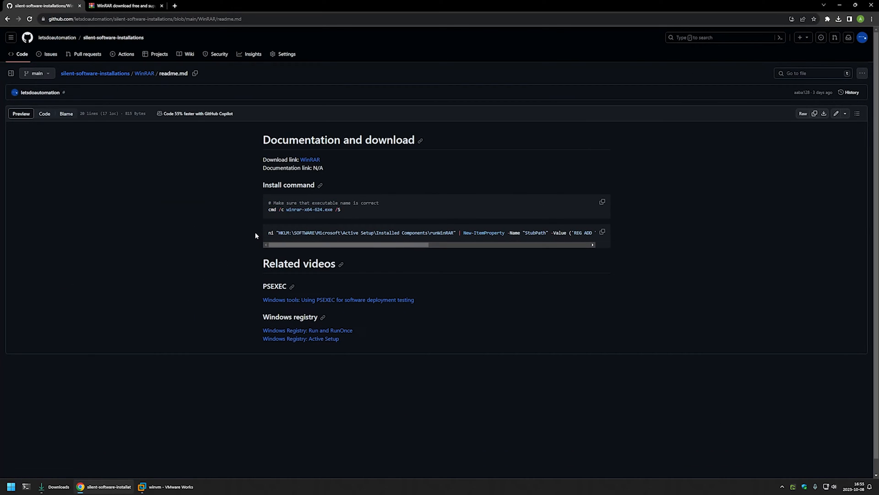
{"action": "mouse_move", "coordinate": [259, 233]}
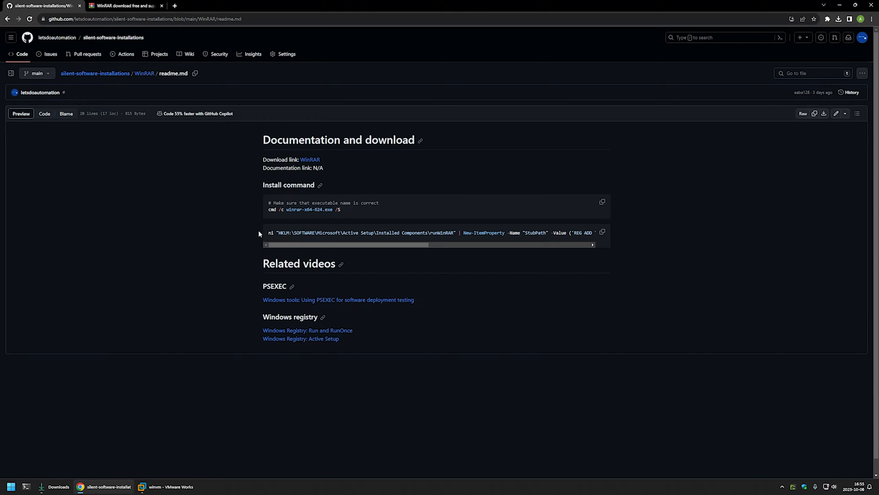
{"action": "mouse_move", "coordinate": [260, 236]}
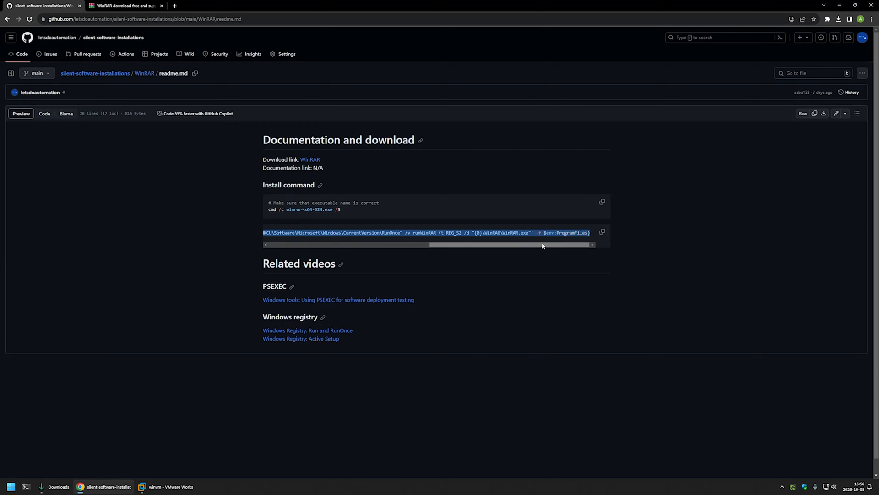
Copy the Active Setup PowerShell registry command from the readme's second code block.
{"action": "left_click_drag", "start_coordinate": [544, 246], "coordinate": [410, 246]}
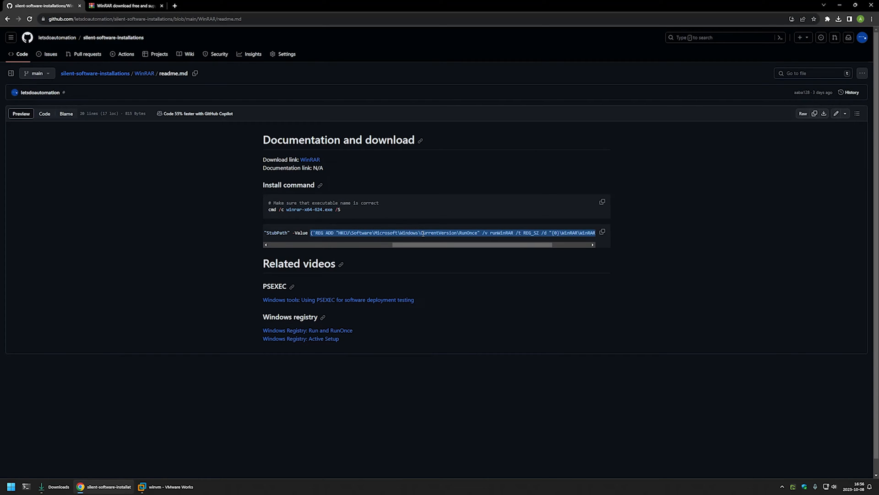
{"action": "mouse_move", "coordinate": [248, 326]}
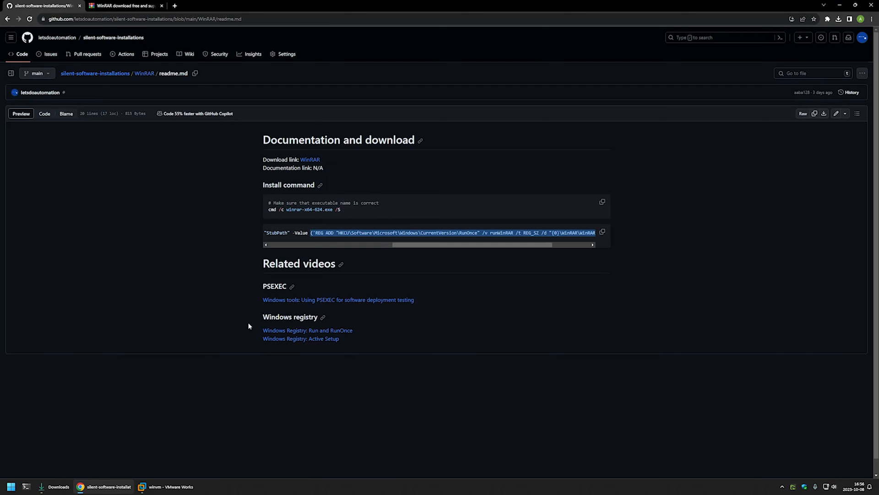
{"action": "mouse_move", "coordinate": [258, 313]}
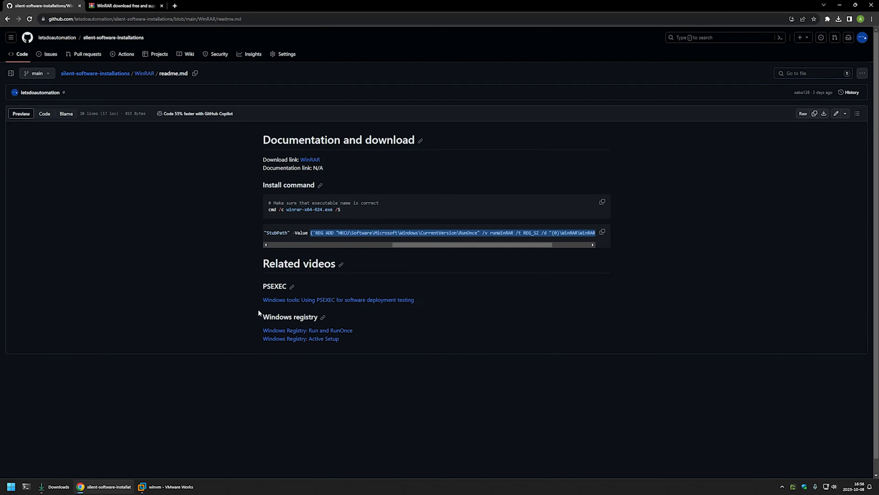
{"action": "mouse_move", "coordinate": [258, 345]}
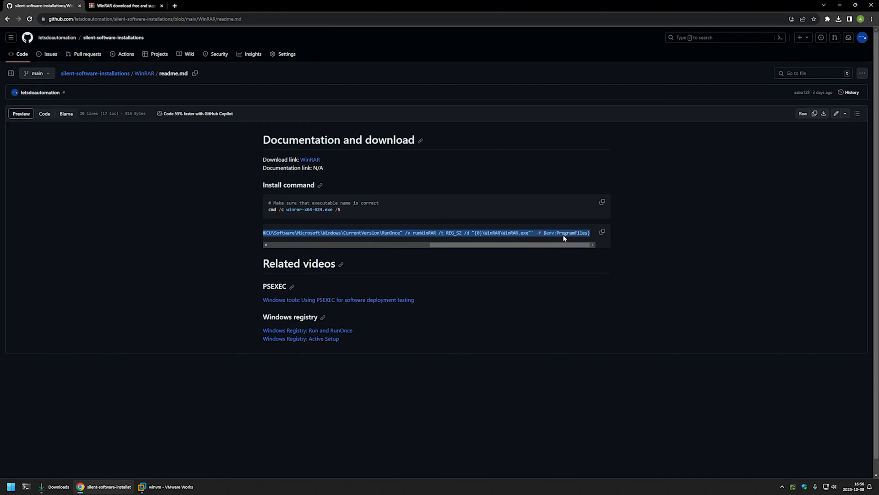
{"action": "left_click", "coordinate": [603, 232]}
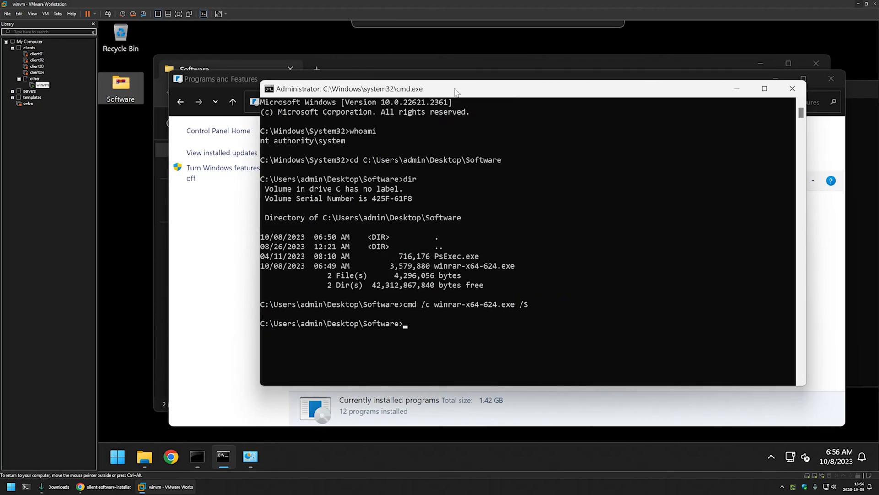
{"action": "mouse_move", "coordinate": [553, 150]}
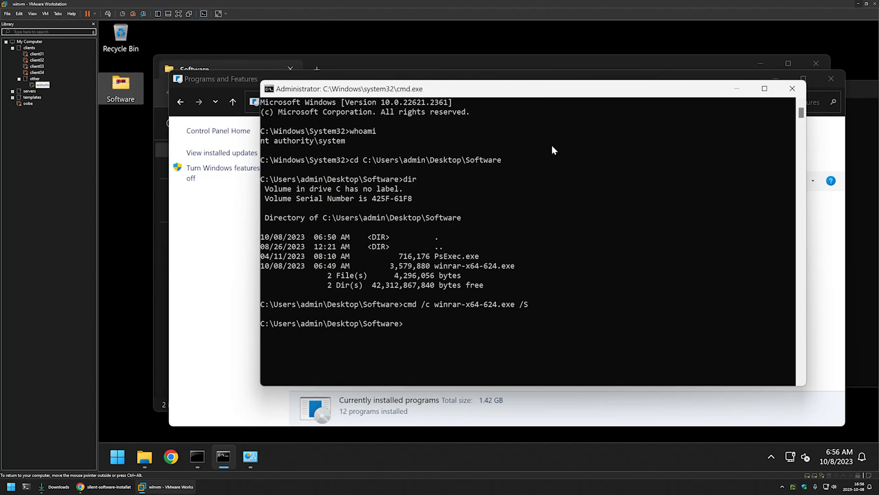
Start powershell and run the ni/New-ItemProperty command creating the runWinRAR Active Setup key.
{"action": "type", "text": "powershell"}
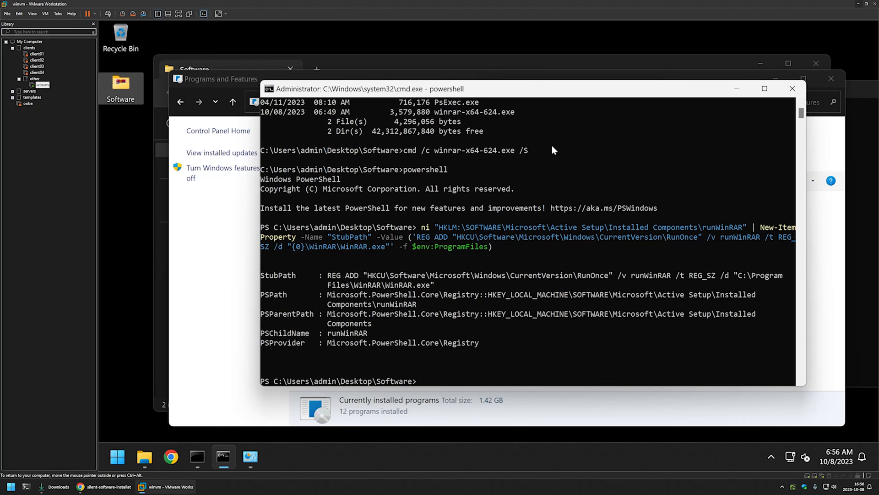
{"action": "mouse_move", "coordinate": [174, 409]}
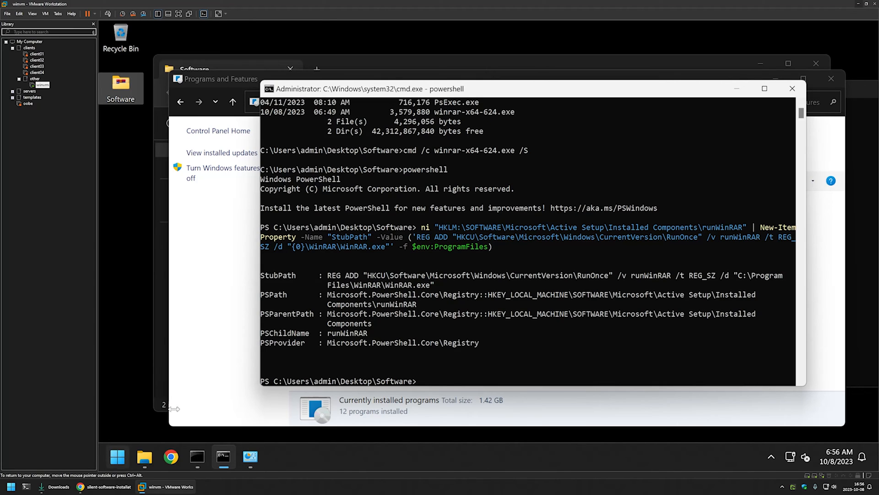
{"action": "mouse_move", "coordinate": [423, 297]}
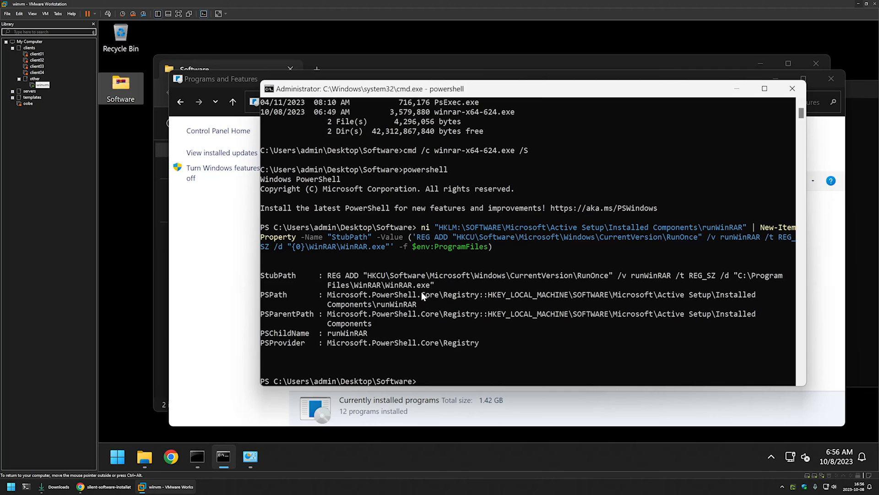
{"action": "type", "text": "r"}
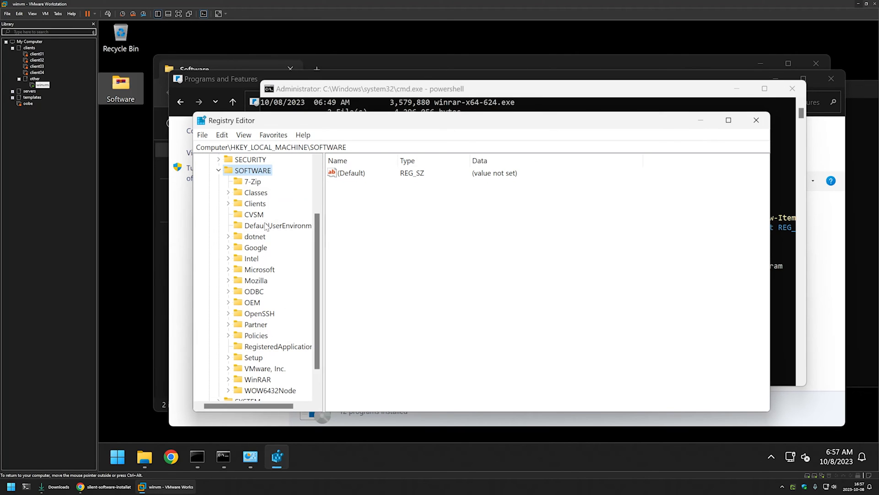
{"action": "left_click", "coordinate": [274, 192]}
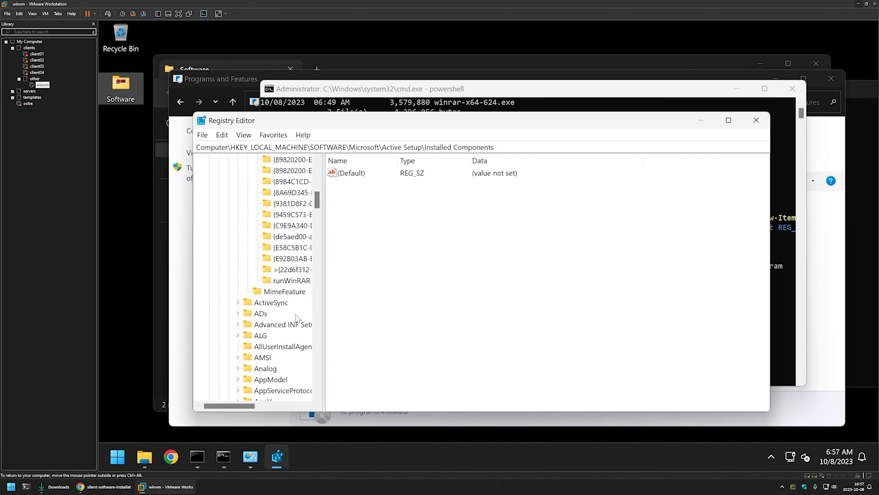
{"action": "left_click", "coordinate": [290, 281]}
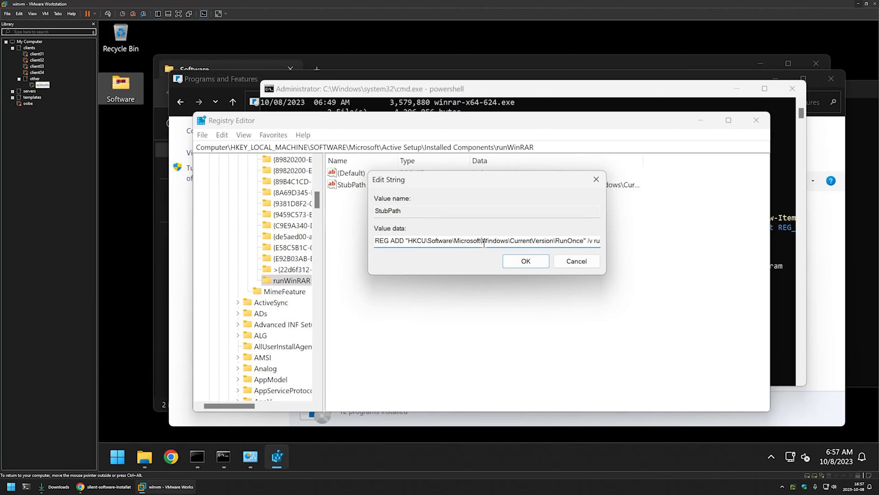
{"action": "double_click", "coordinate": [571, 240]}
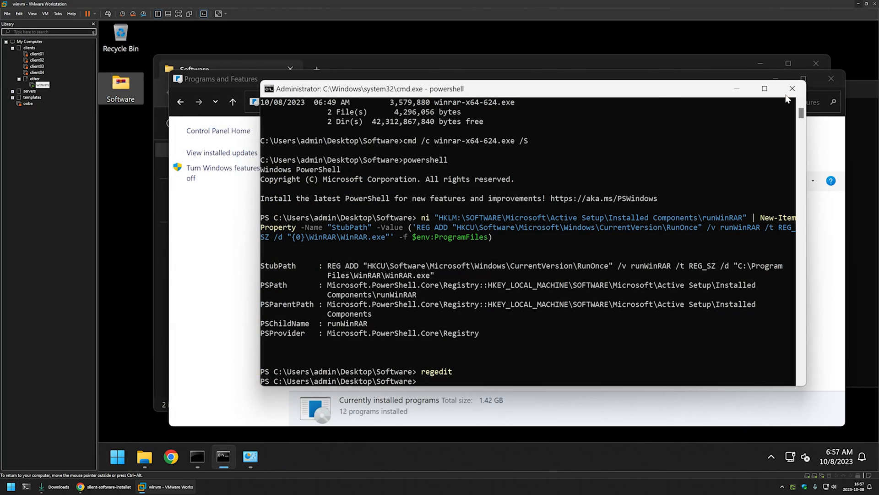
Close the SYSTEM PowerShell window and the Administrator Command Prompt.
{"action": "left_click", "coordinate": [793, 89]}
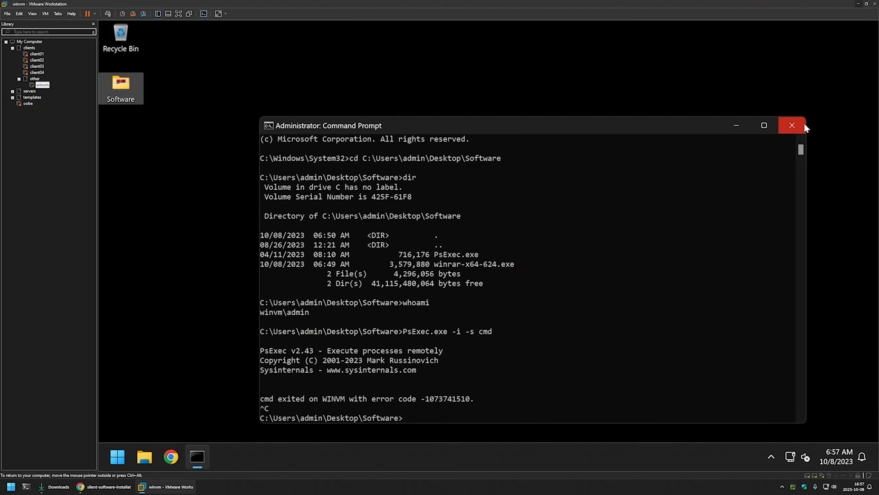
{"action": "left_click", "coordinate": [117, 457]}
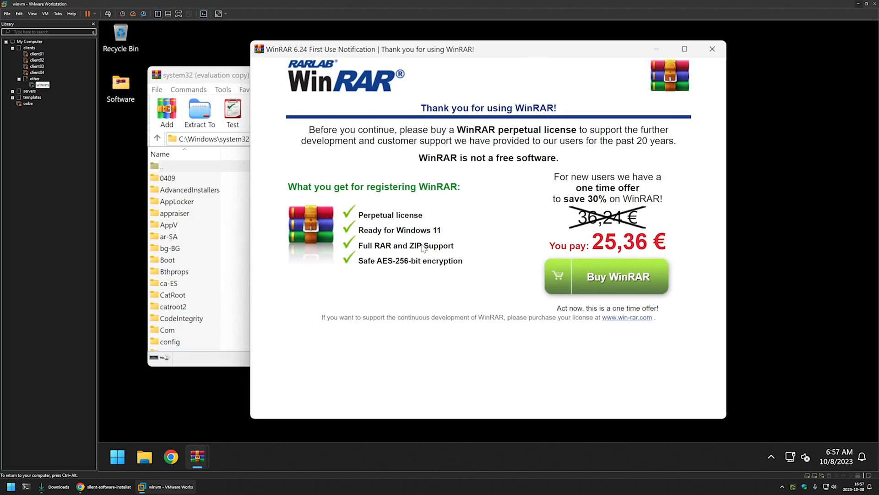
Show the desktop Software folder's context menu with its WinRAR archiving entries.
{"action": "left_click", "coordinate": [120, 88]}
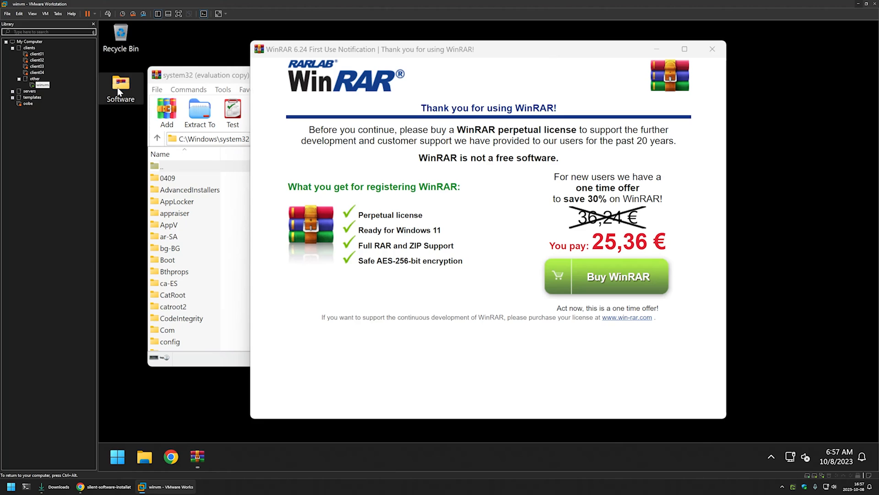
{"action": "right_click", "coordinate": [121, 87]}
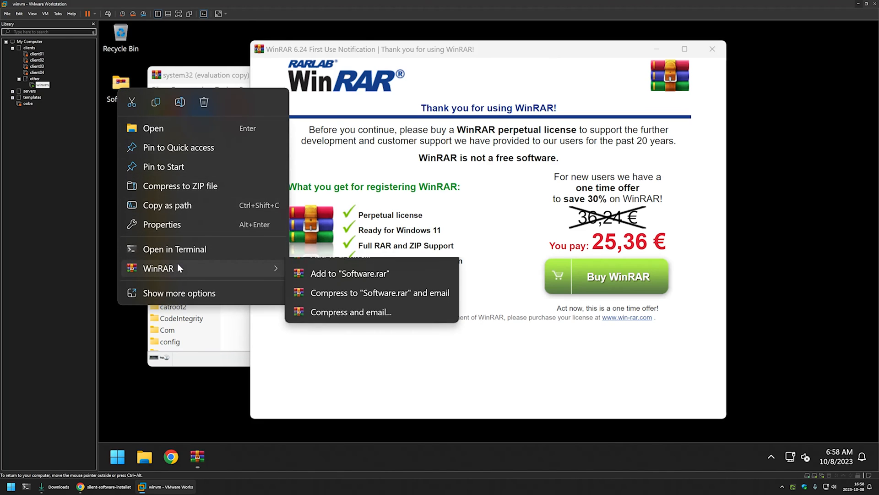